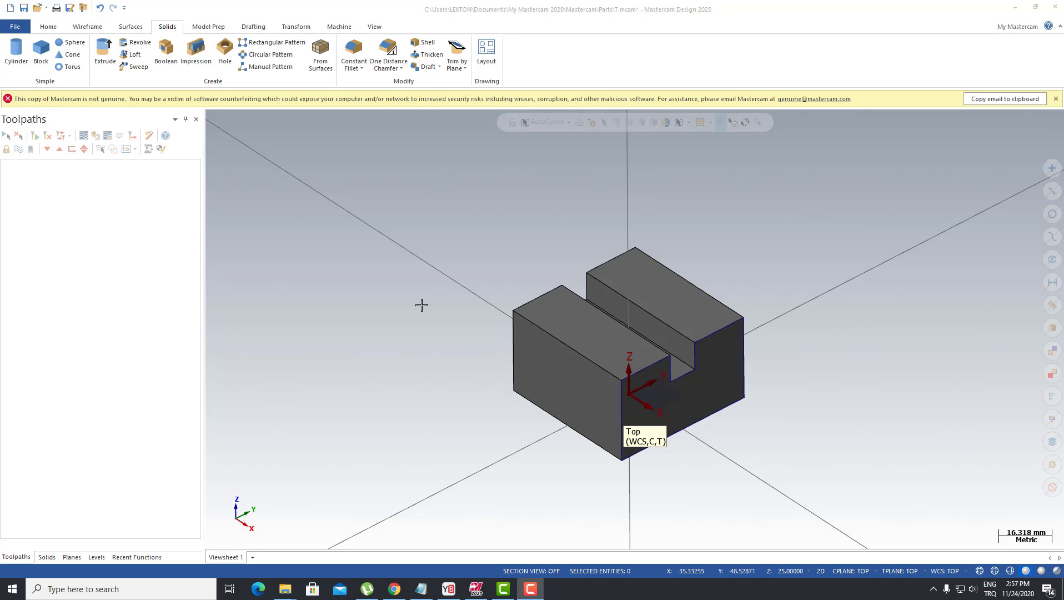
Draw a two-endpoint line across the top of the slotted block and choose a default Mill machine
left_click(81, 25)
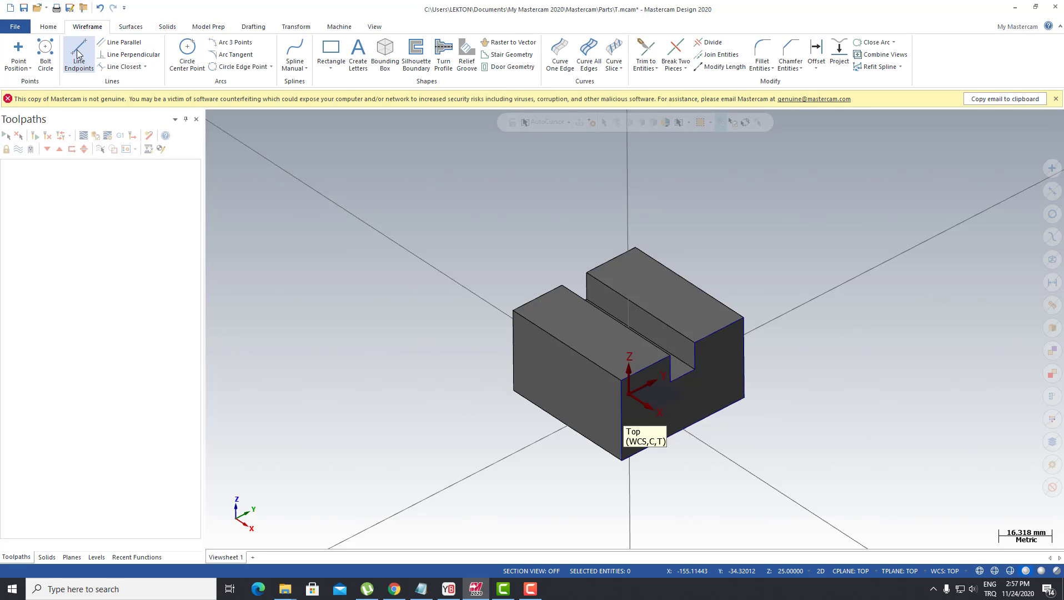
left_click(79, 50)
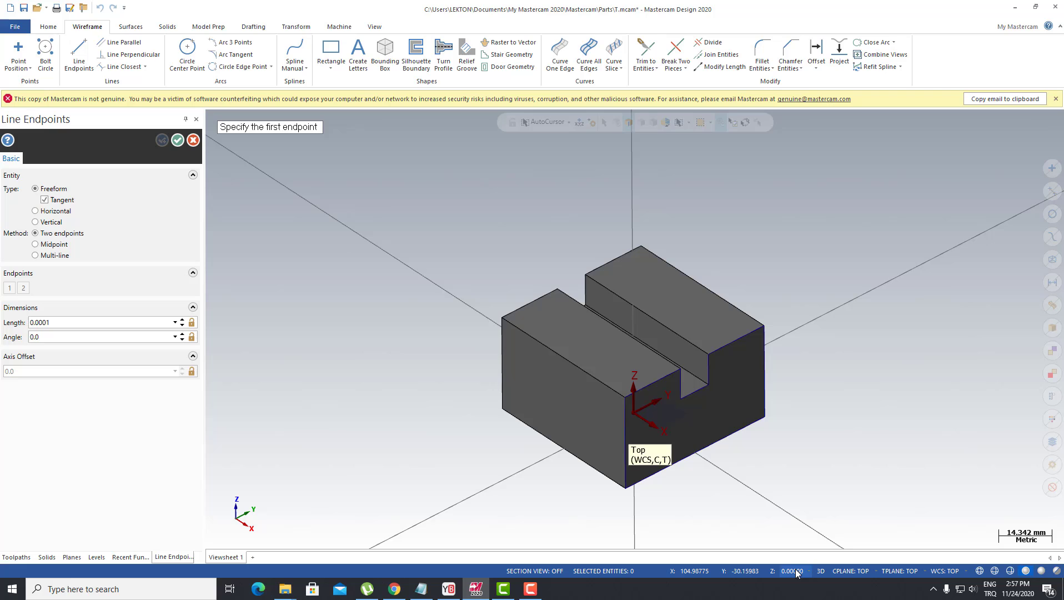
left_click(584, 277)
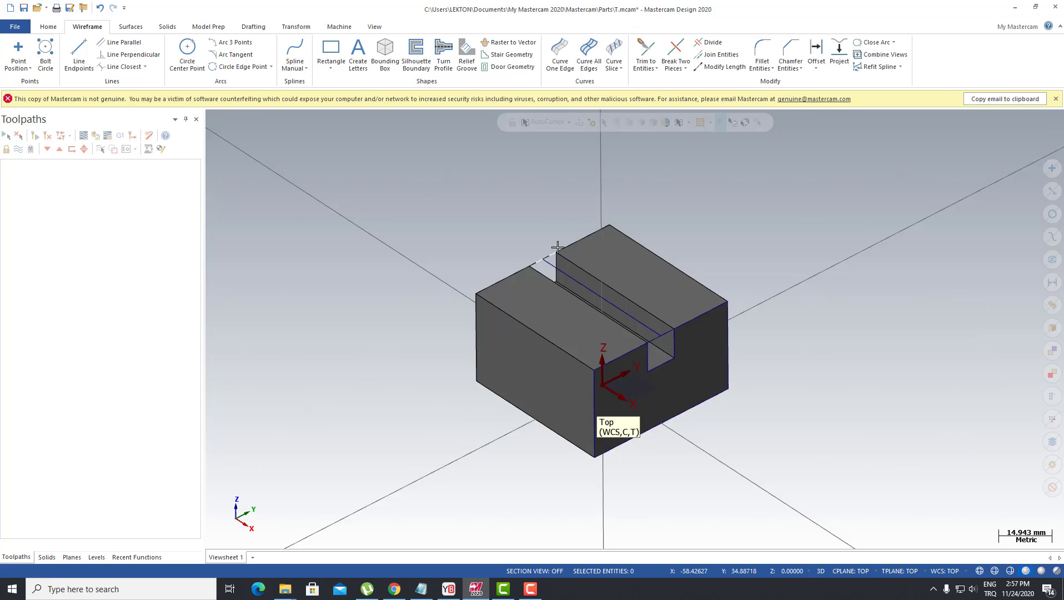
left_click(338, 26)
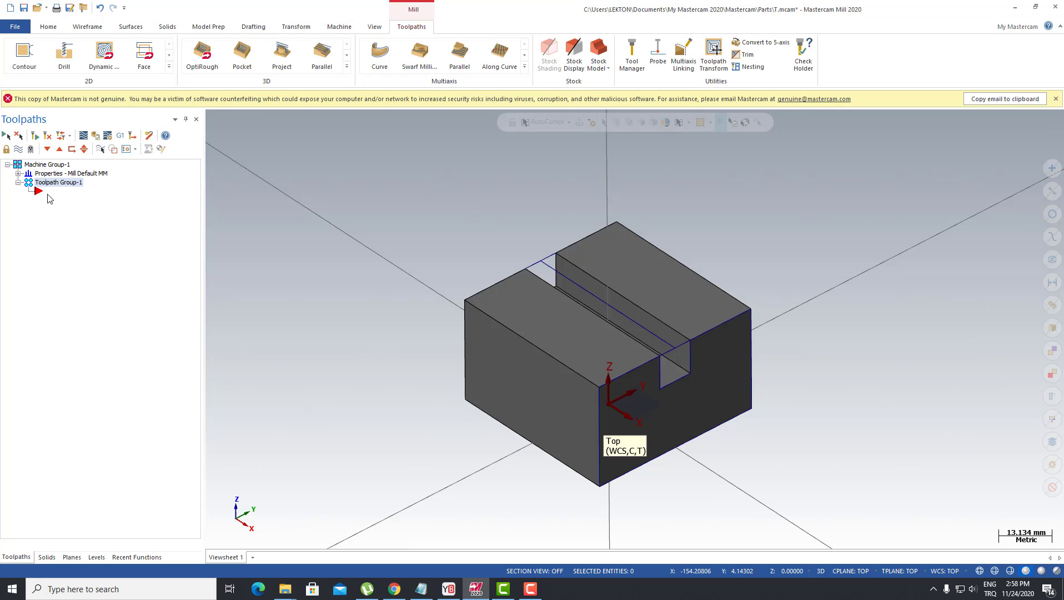
Create a new Contour toolpath from Toolpath Group-1 and chain the line as its geometry
right_click(49, 199)
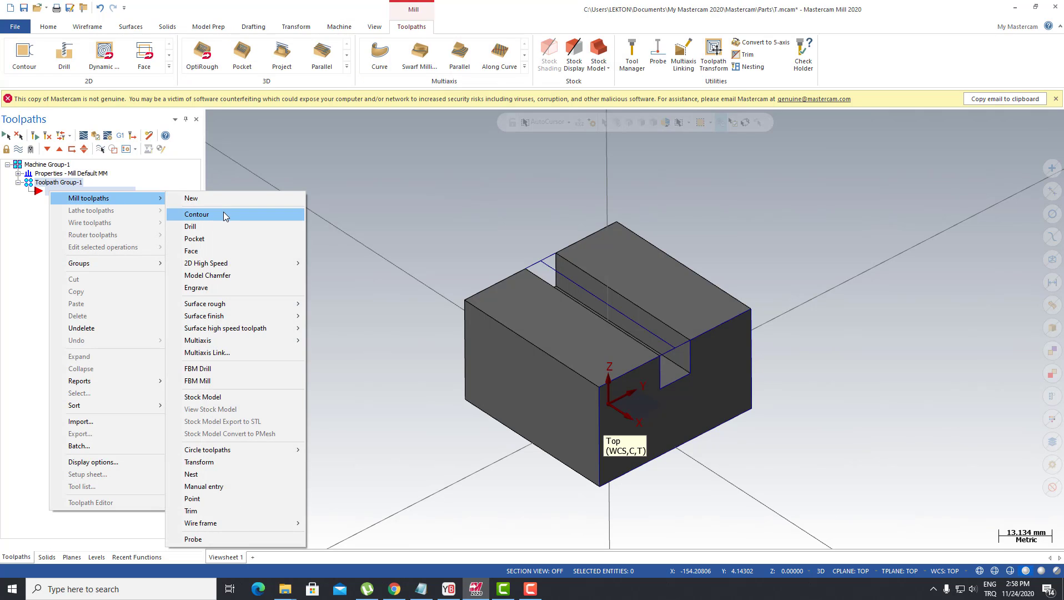
left_click(196, 213)
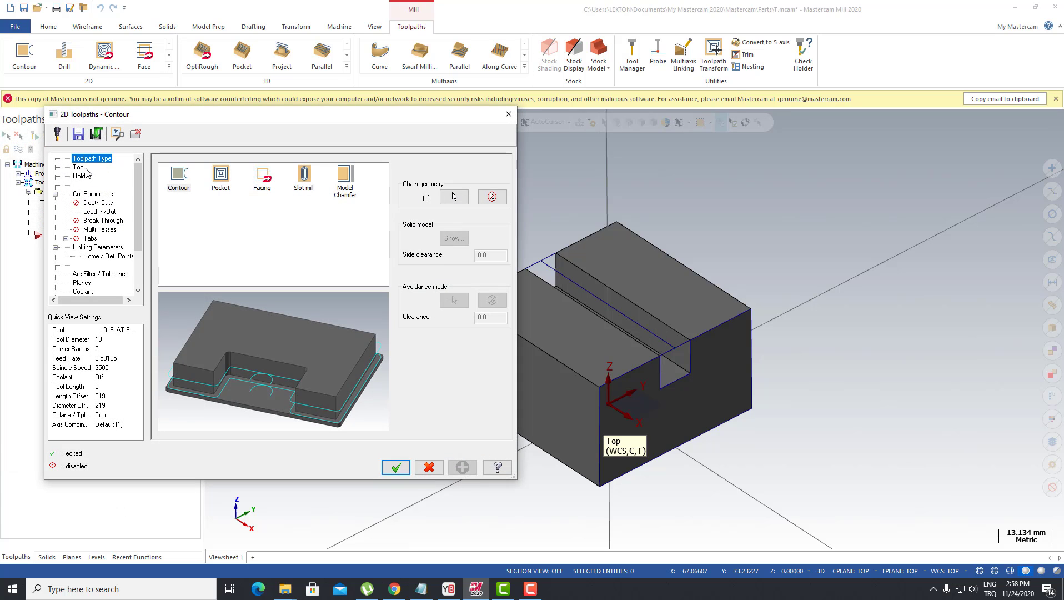
Define a new 10 mm flat endmill for the contour and review its linking heights
left_click(79, 167)
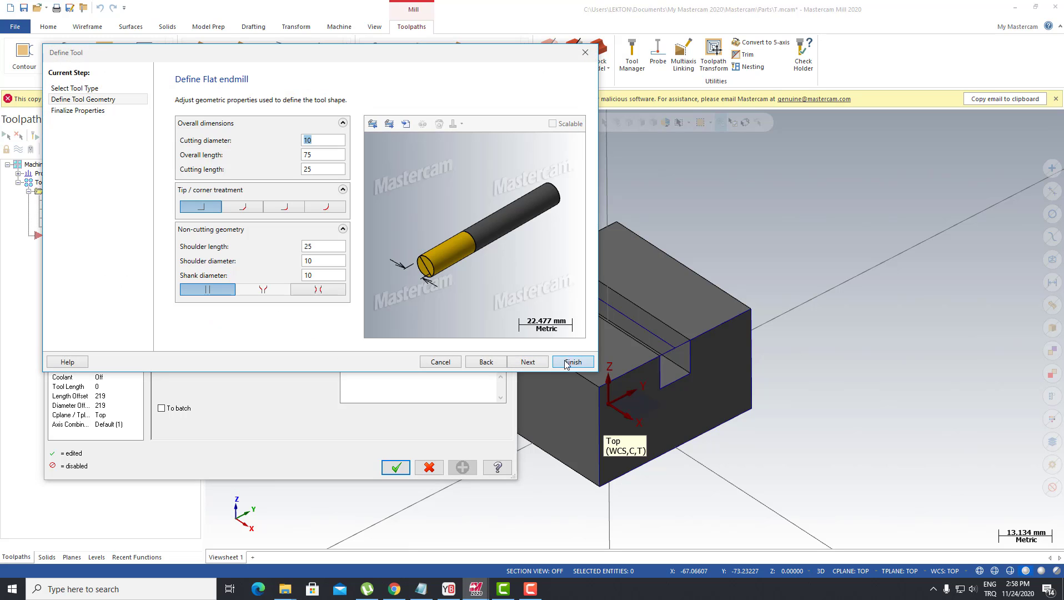
left_click(573, 361)
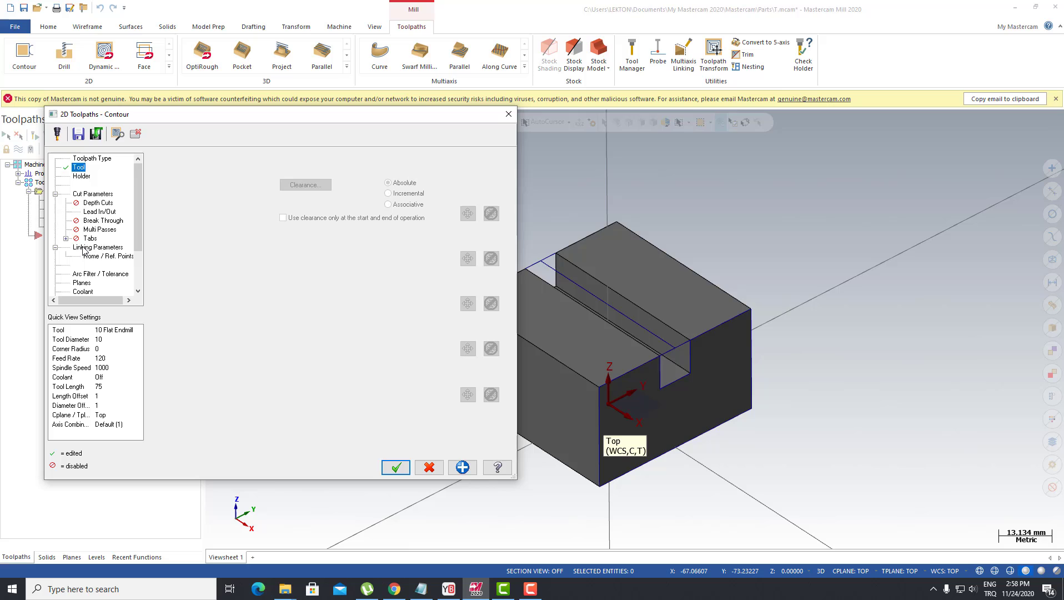
left_click(97, 246)
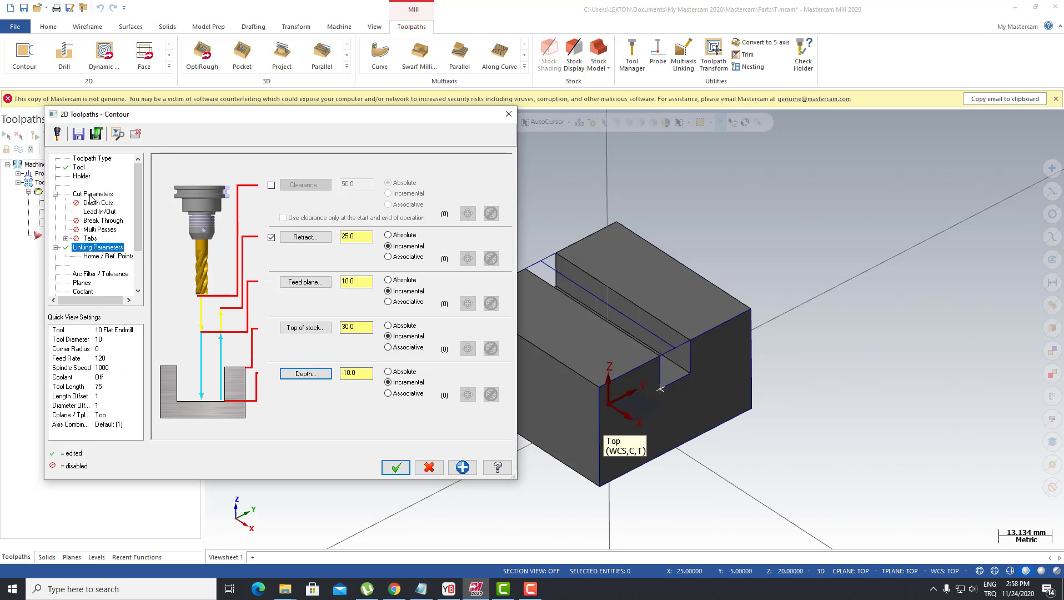
Set compensation Off, contour type Ramp with Plunge motion, ramp depth 2 and Linearize helixes cleared
left_click(93, 193)
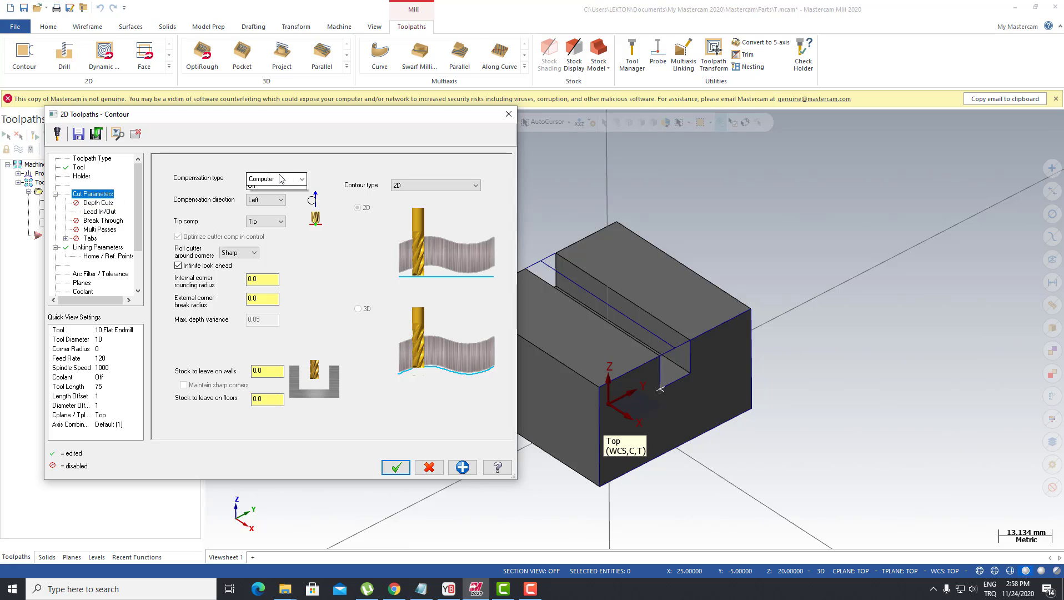
left_click(253, 183)
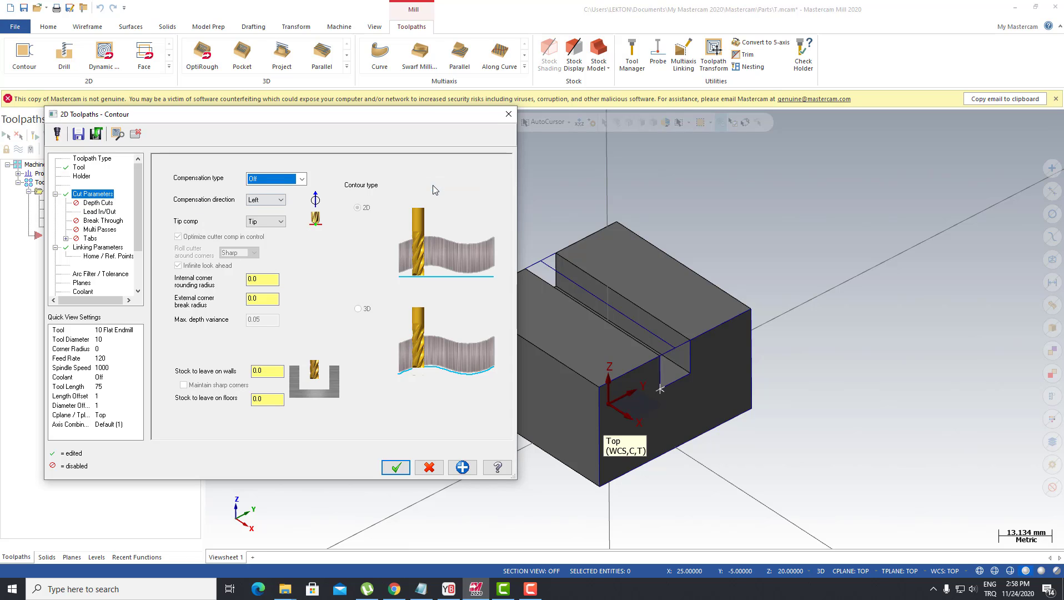
left_click(435, 185)
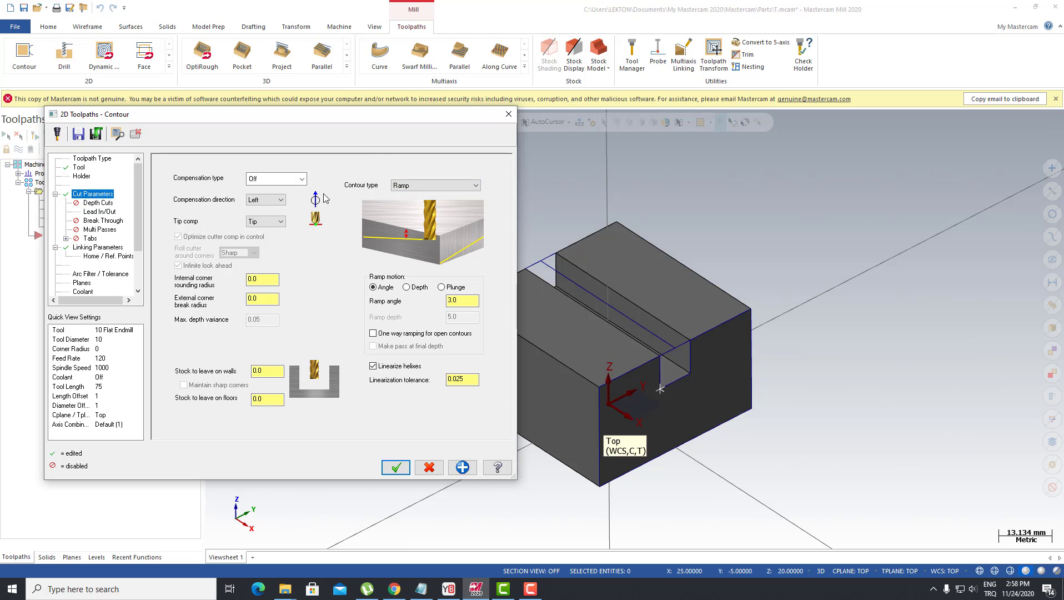
left_click(441, 287)
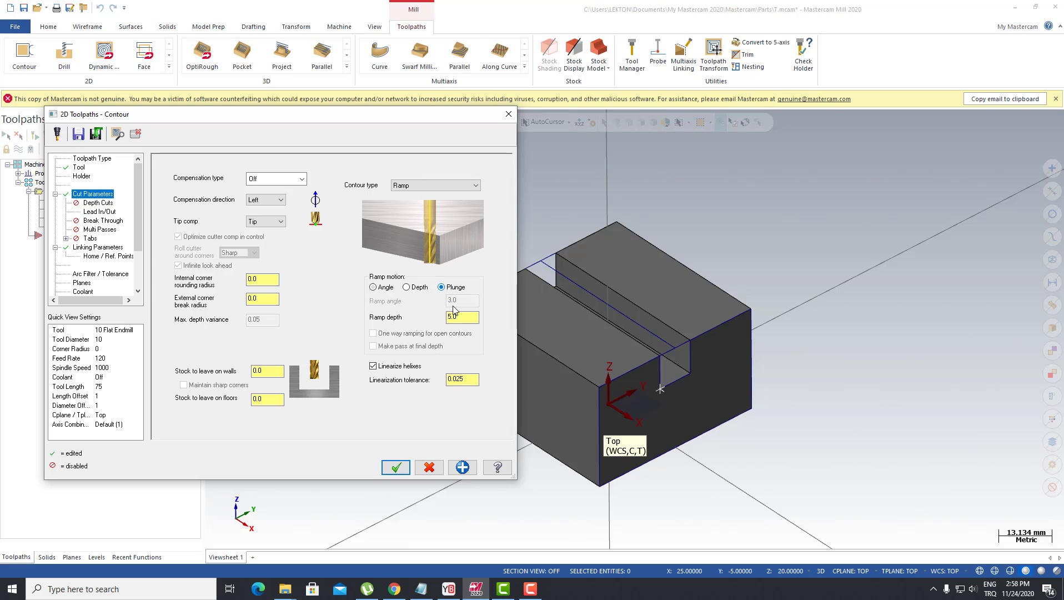
type("2")
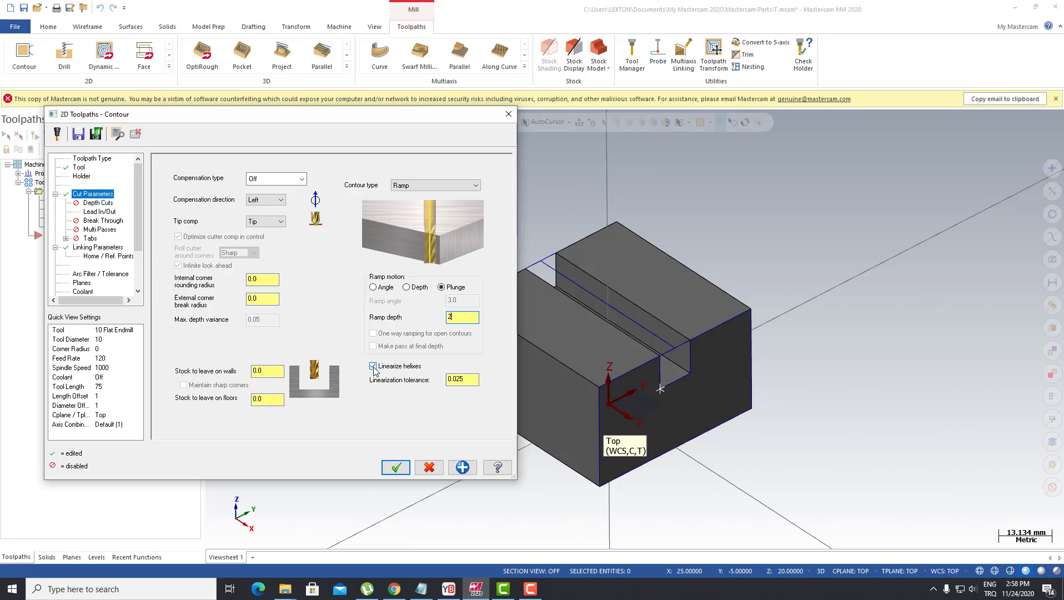
left_click(374, 366)
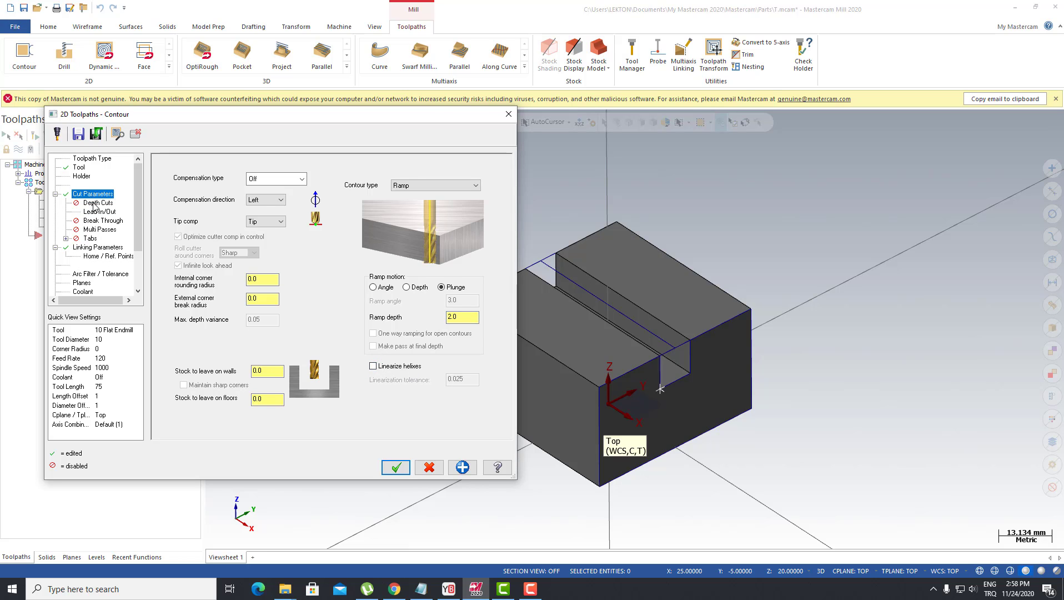
Check the depth cut settings, return to Cut Parameters and go to Lead In/Out
left_click(97, 202)
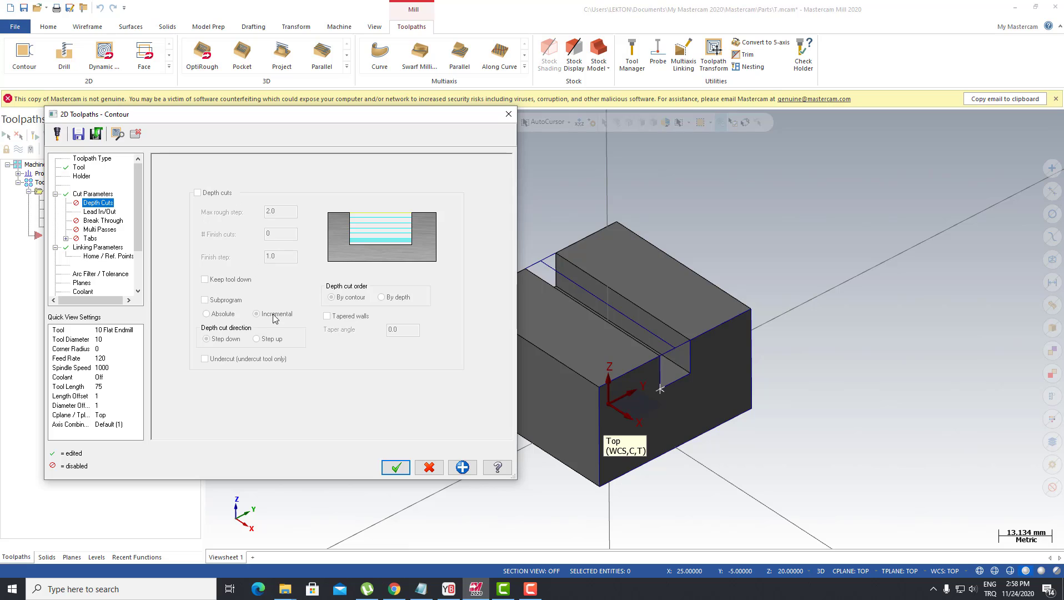
left_click(91, 193)
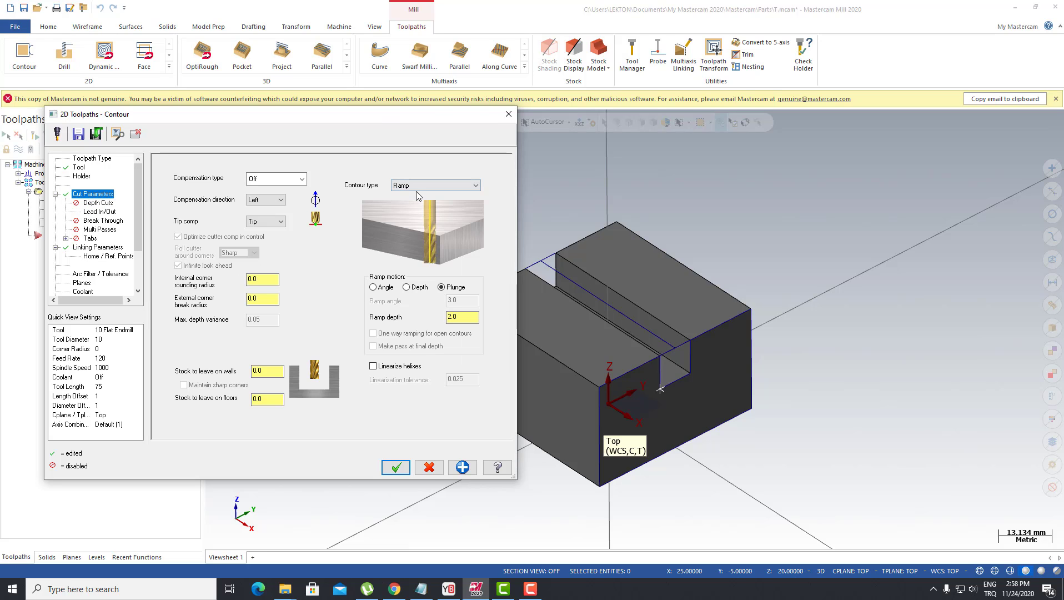
mouse_move(102, 253)
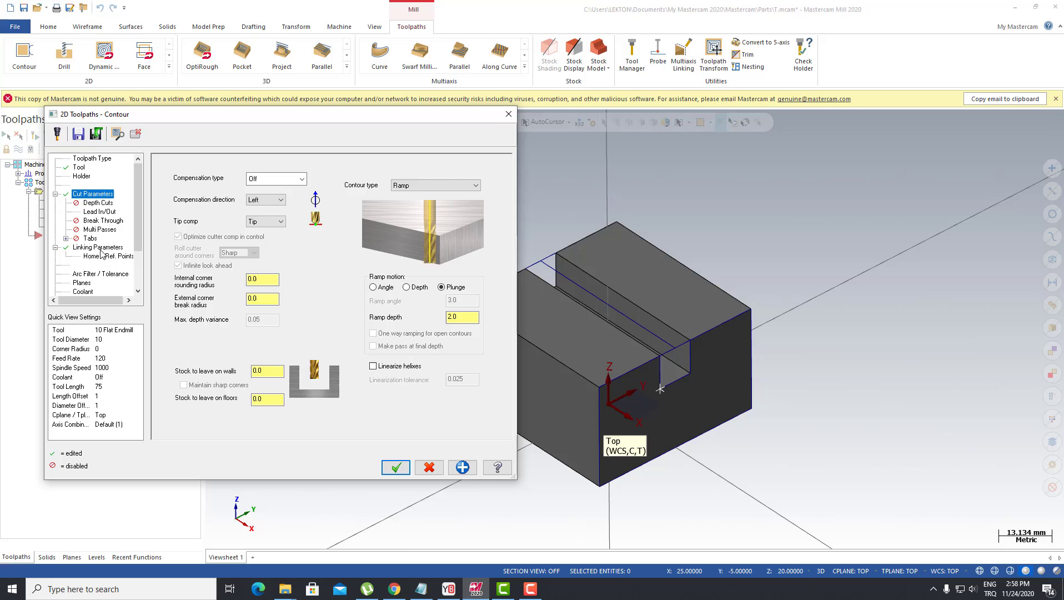
left_click(98, 211)
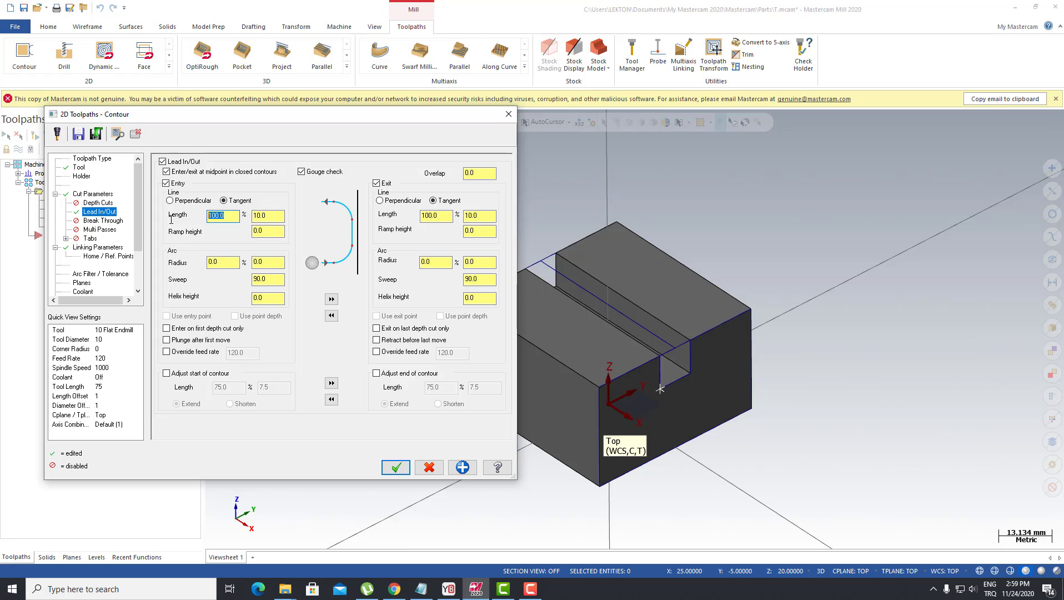
Set the lead-in and lead-out line length to 200% and generate the ramp contour toolpath
type("200")
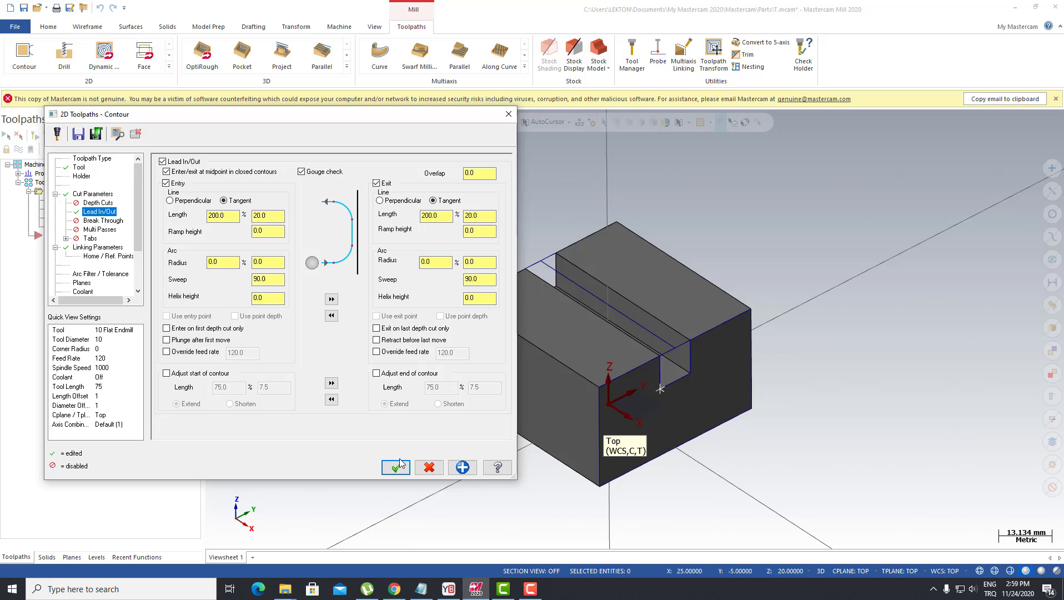
left_click(395, 467)
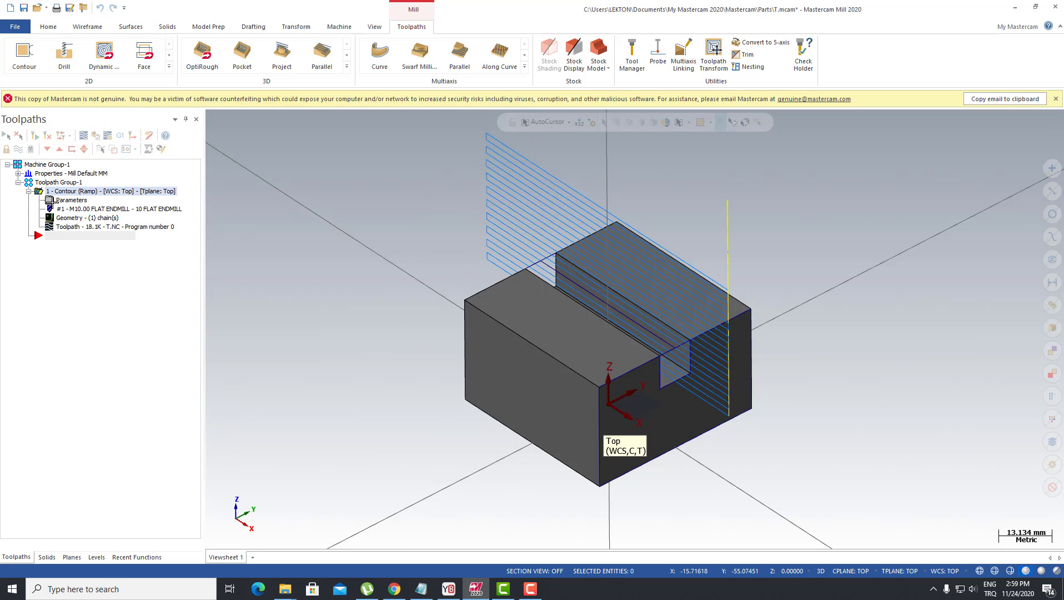
Set Top of stock to 0.0, regenerate the contour toolpath and scrub its Backplot simulation
double_click(66, 199)
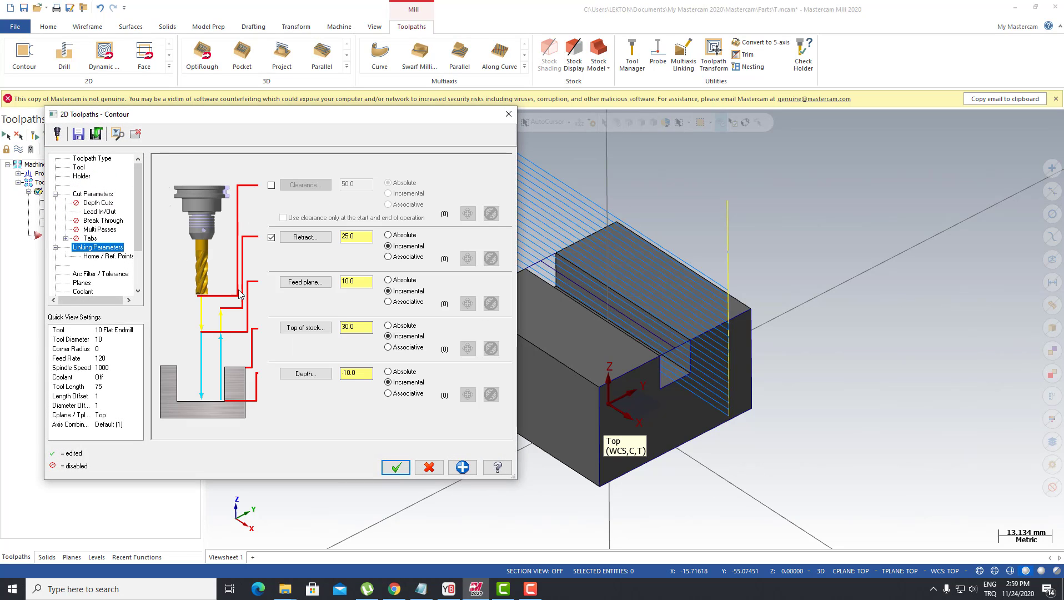
left_click(395, 466)
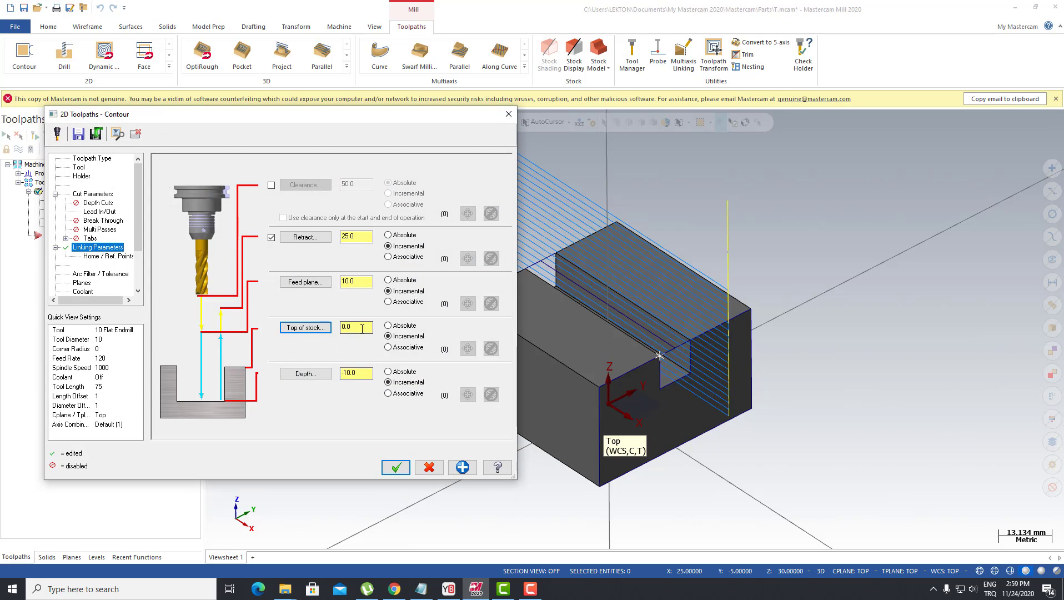
left_click(356, 374)
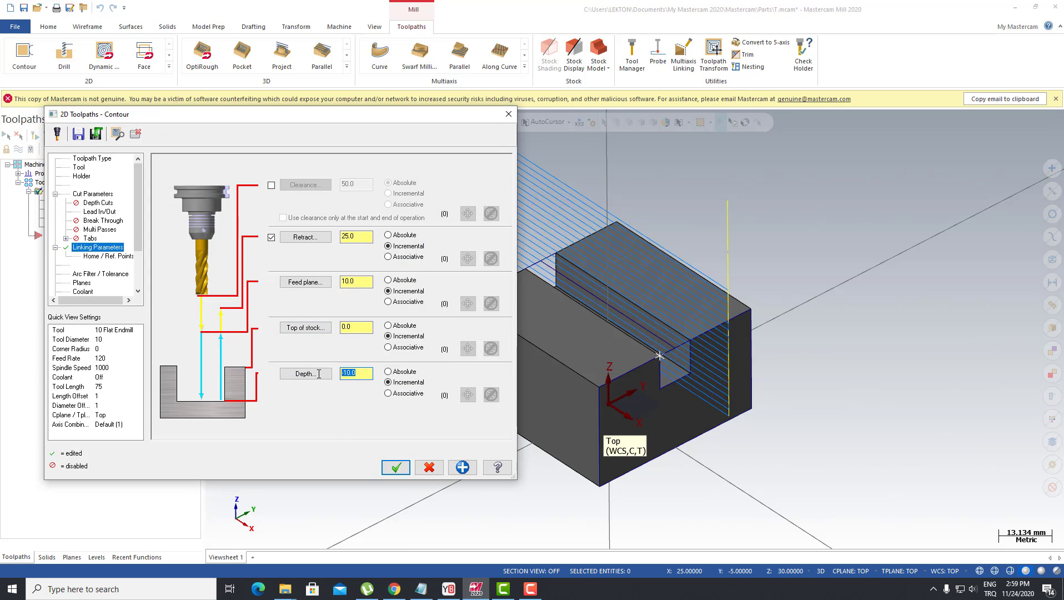
left_click(396, 466)
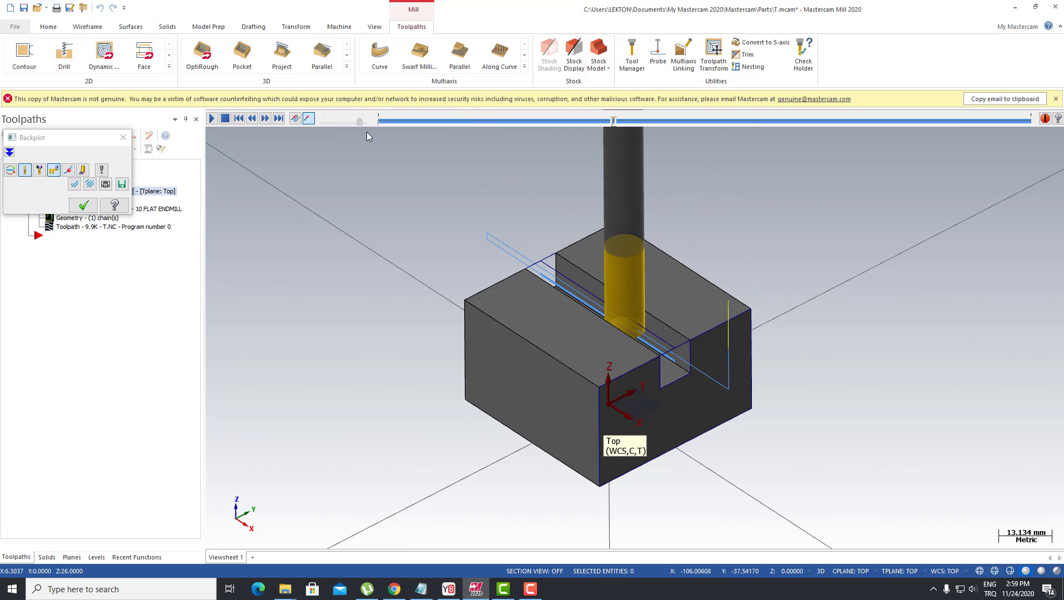
left_click_drag(615, 121, 848, 121)
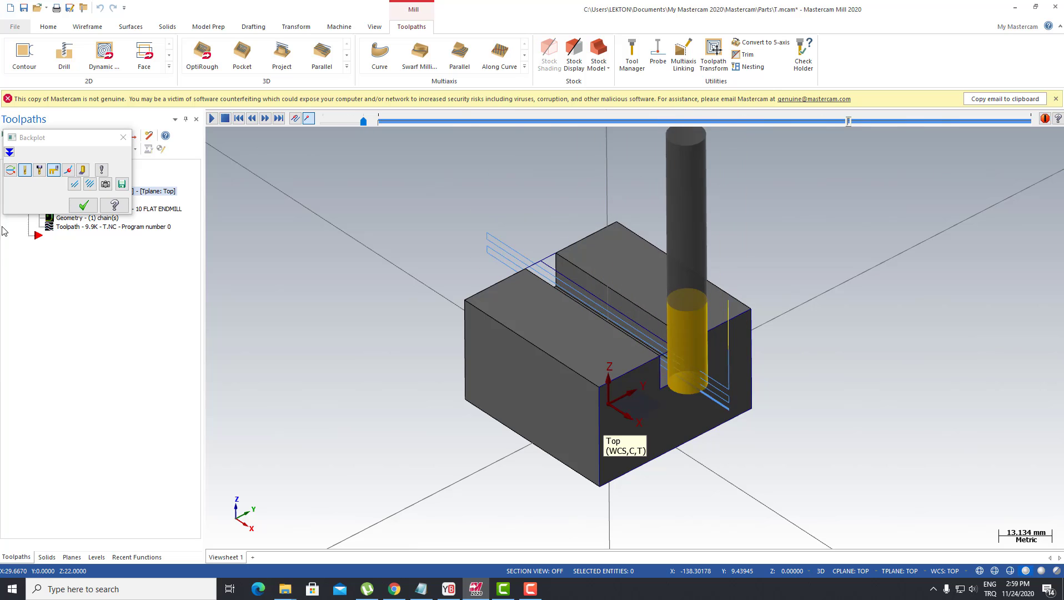